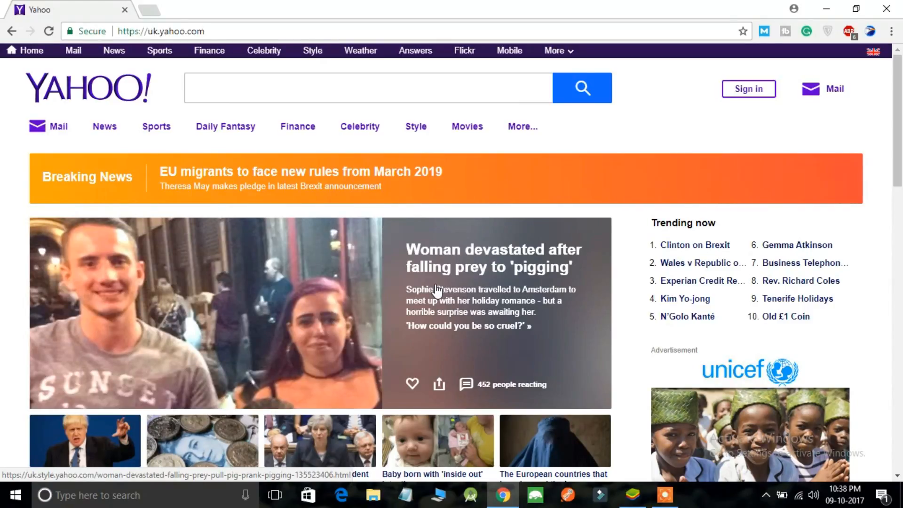
{"action": "mouse_move", "coordinate": [583, 432]}
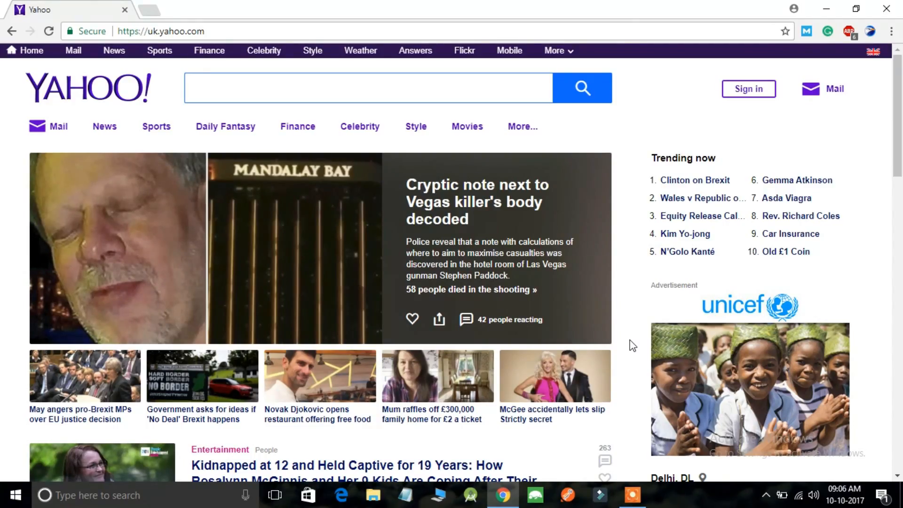
{"action": "mouse_move", "coordinate": [629, 254]}
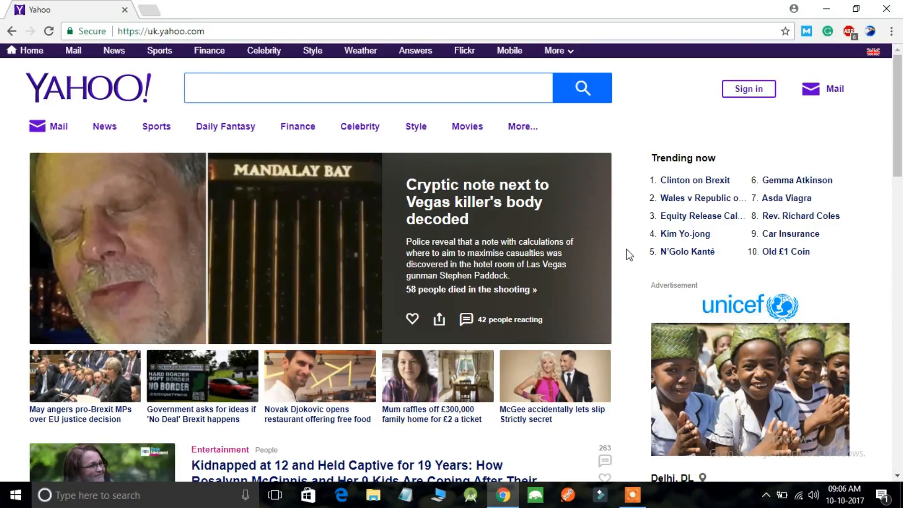
{"action": "mouse_move", "coordinate": [748, 88]}
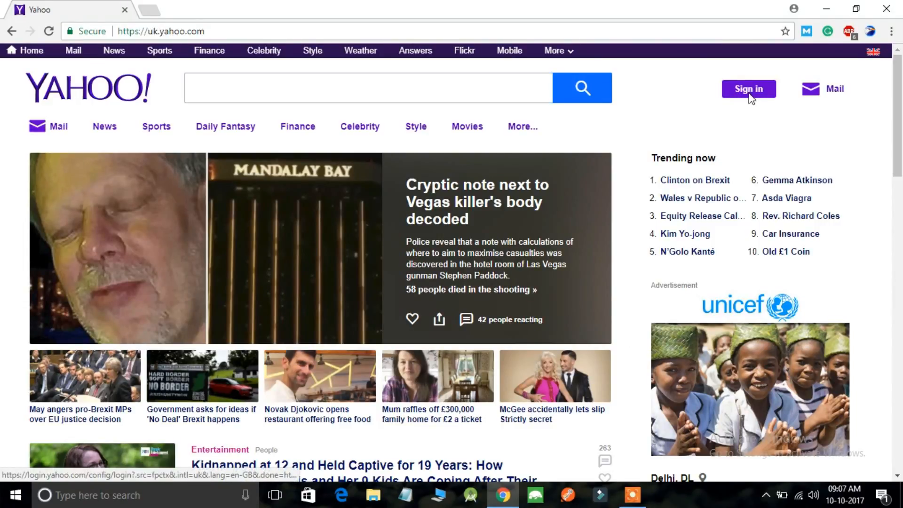
- Enter the username, then a password that Yahoo rejects as invalid
{"action": "left_click", "coordinate": [748, 88]}
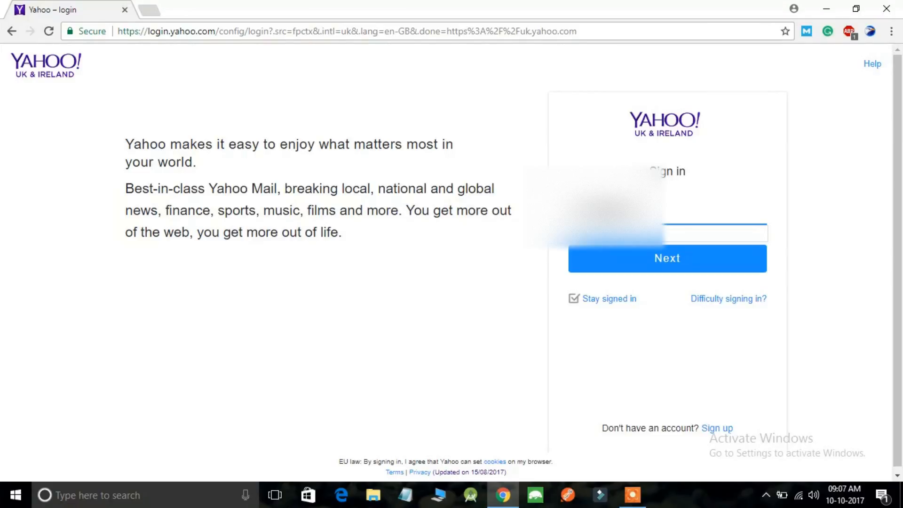
{"action": "left_click", "coordinate": [666, 258]}
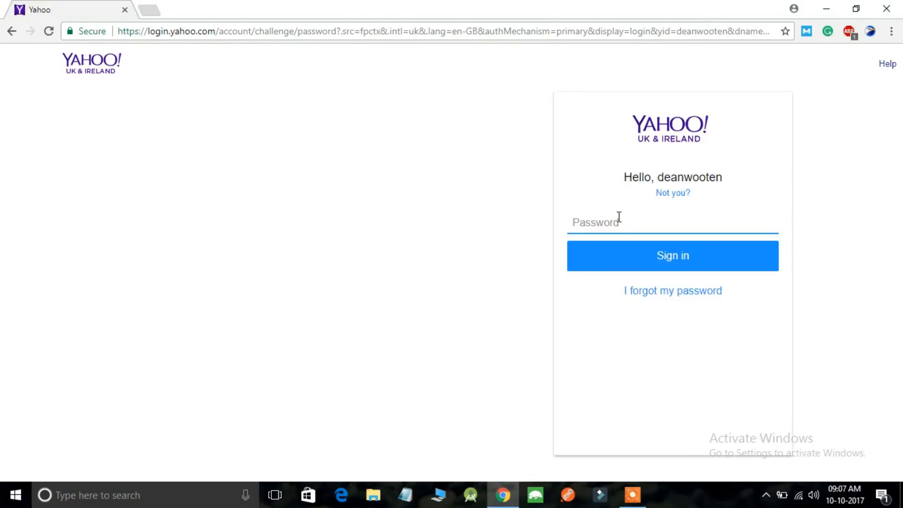
{"action": "left_click", "coordinate": [672, 255]}
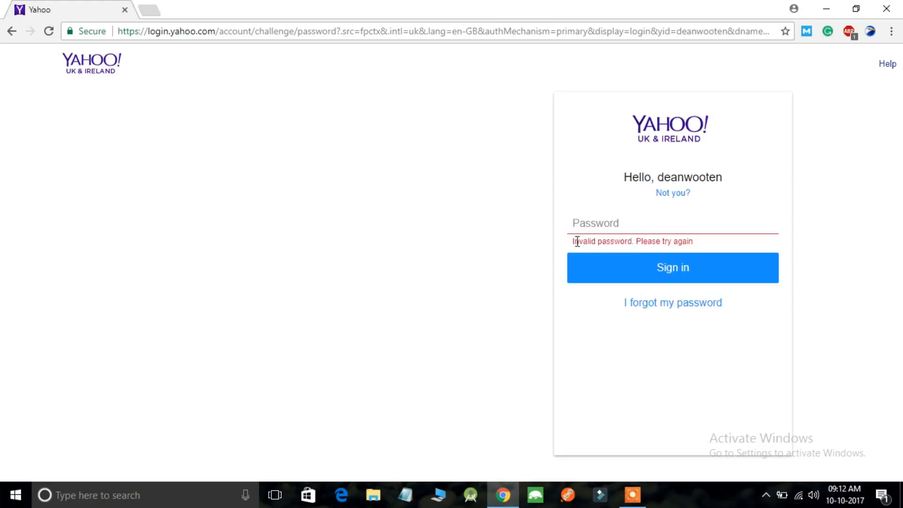
{"action": "mouse_move", "coordinate": [530, 246]}
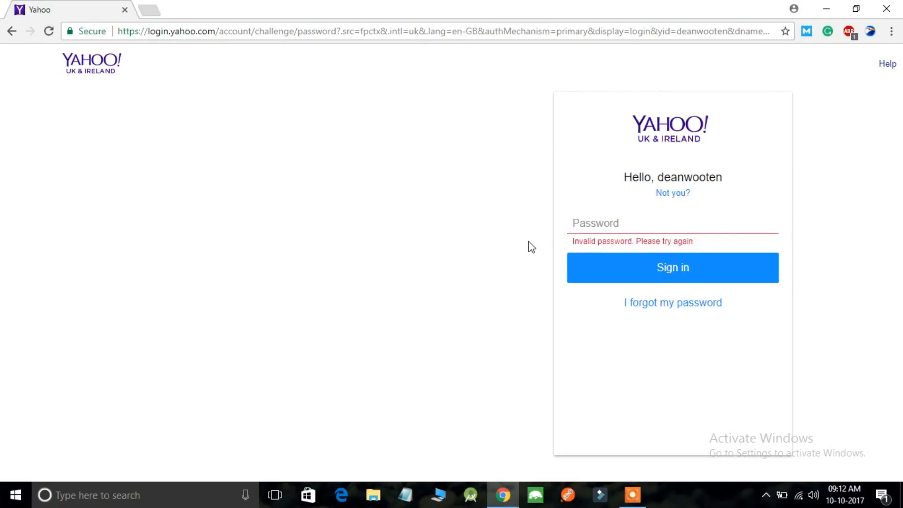
{"action": "mouse_move", "coordinate": [547, 221]}
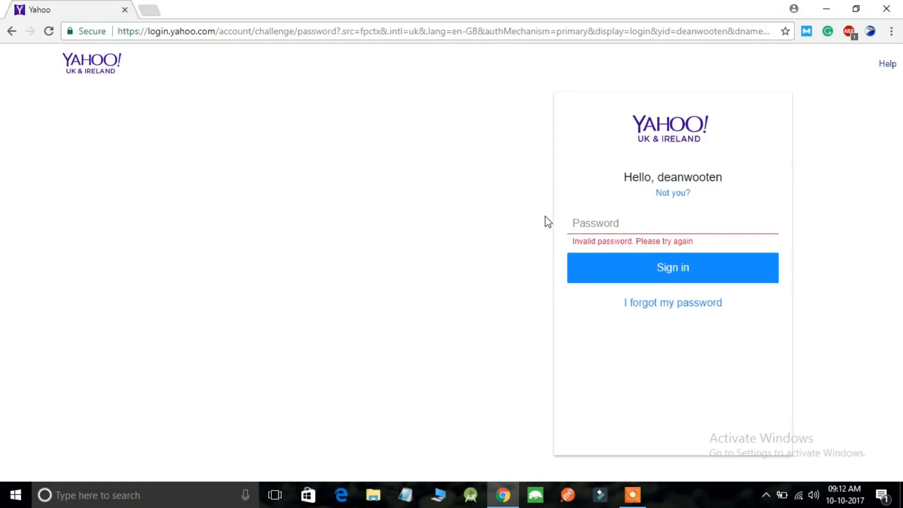
{"action": "mouse_move", "coordinate": [672, 302]}
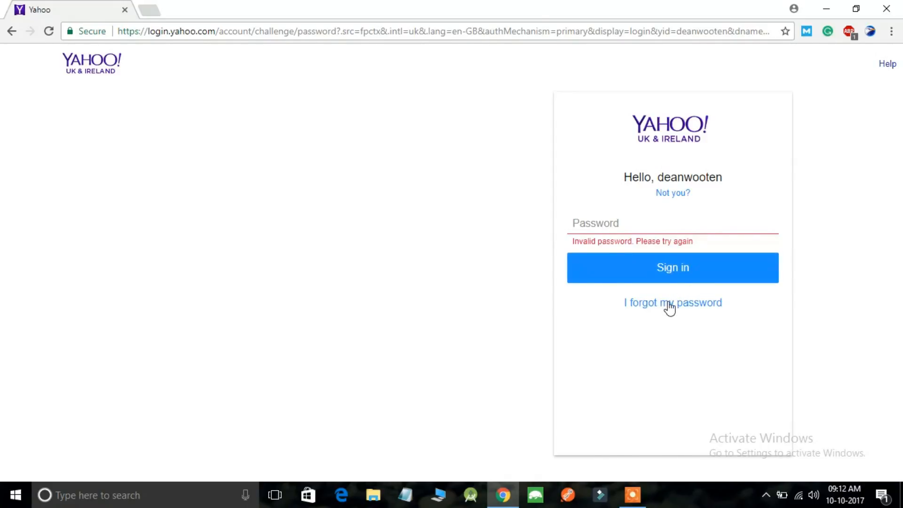
{"action": "mouse_move", "coordinate": [676, 309]}
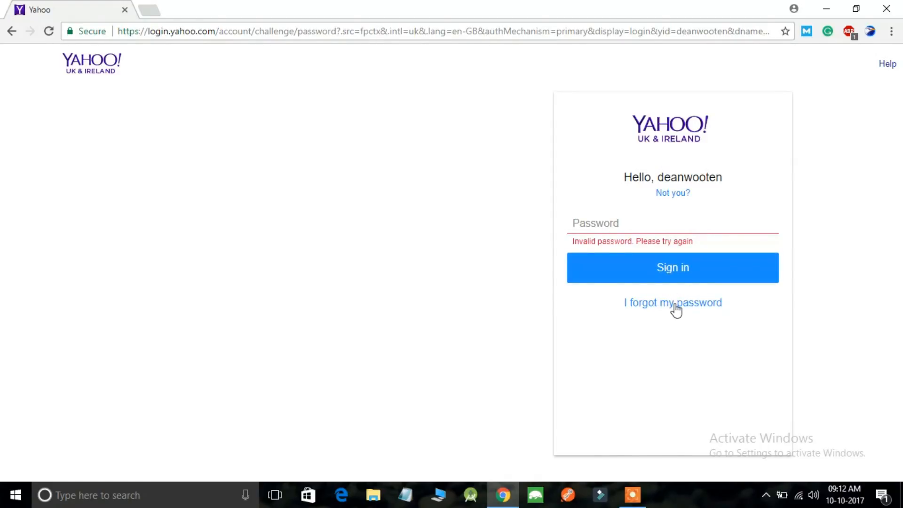
- Choose 'I forgot my password' to reach the phone-access question
{"action": "left_click", "coordinate": [671, 302]}
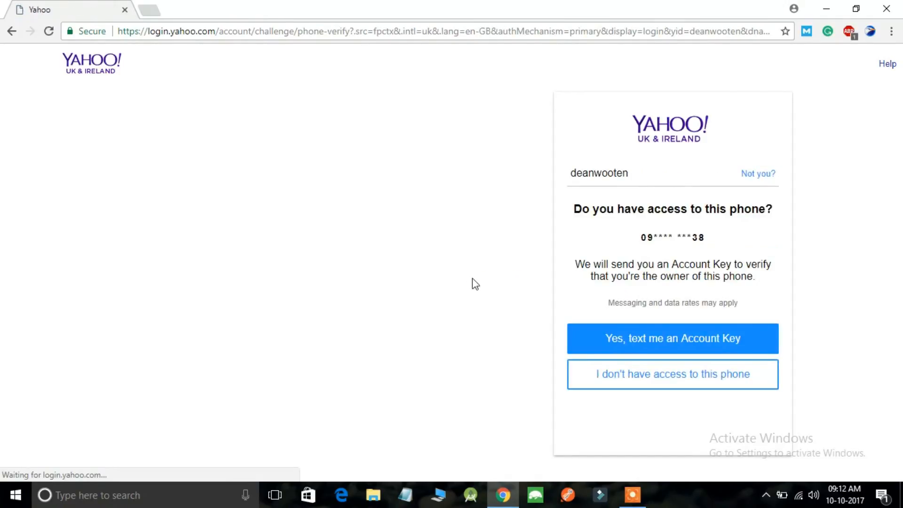
{"action": "mouse_move", "coordinate": [686, 240]}
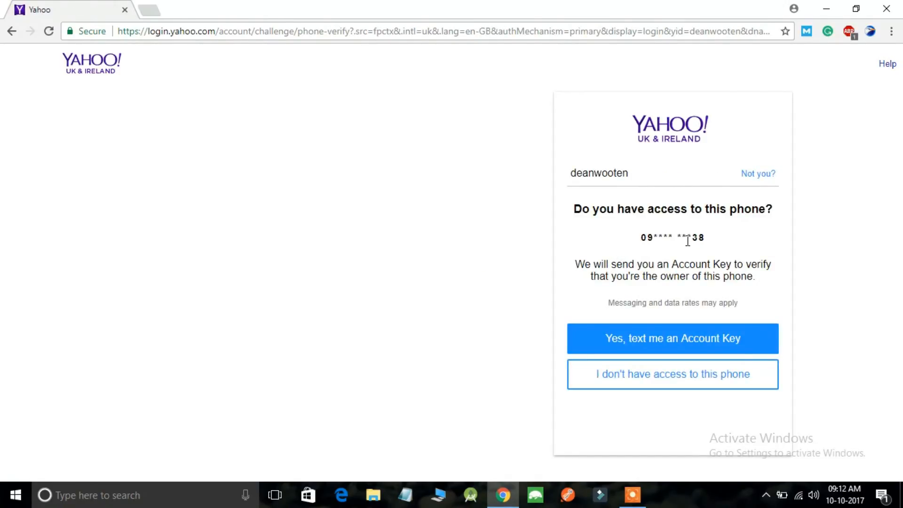
{"action": "double_click", "coordinate": [671, 237]}
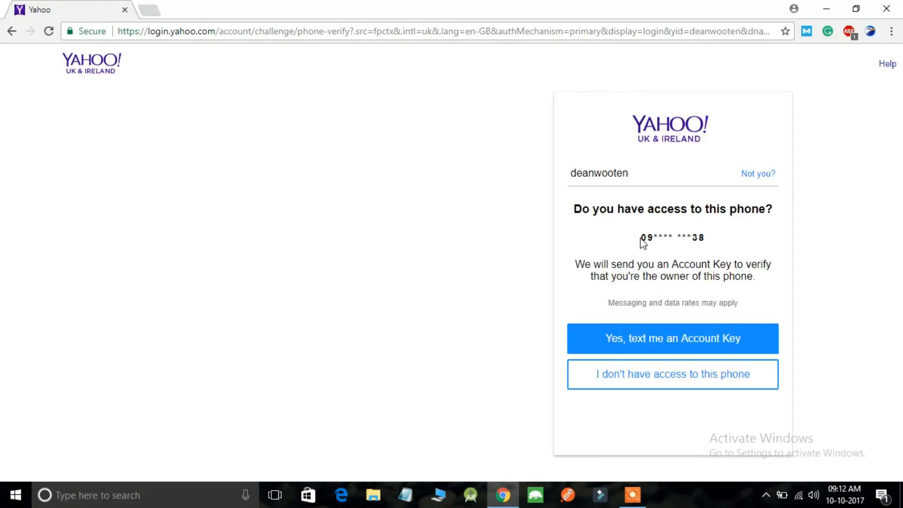
{"action": "mouse_move", "coordinate": [711, 247]}
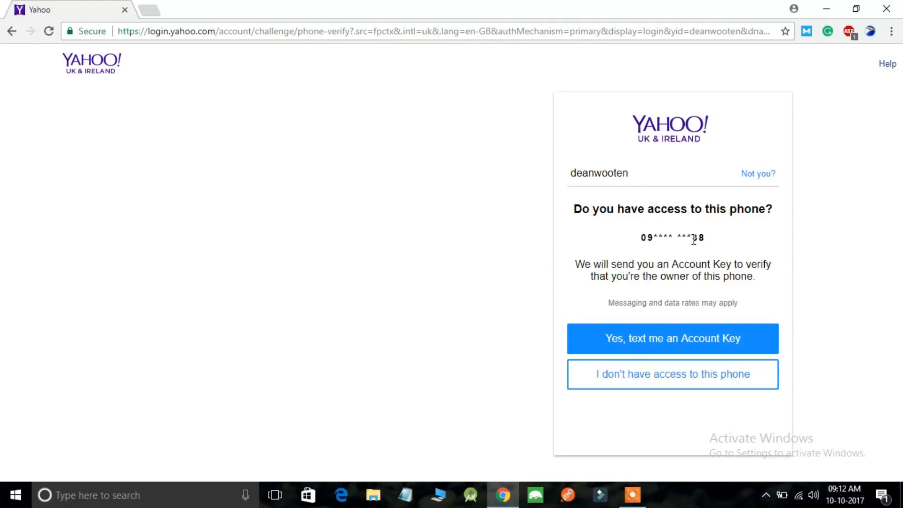
{"action": "mouse_move", "coordinate": [615, 334]}
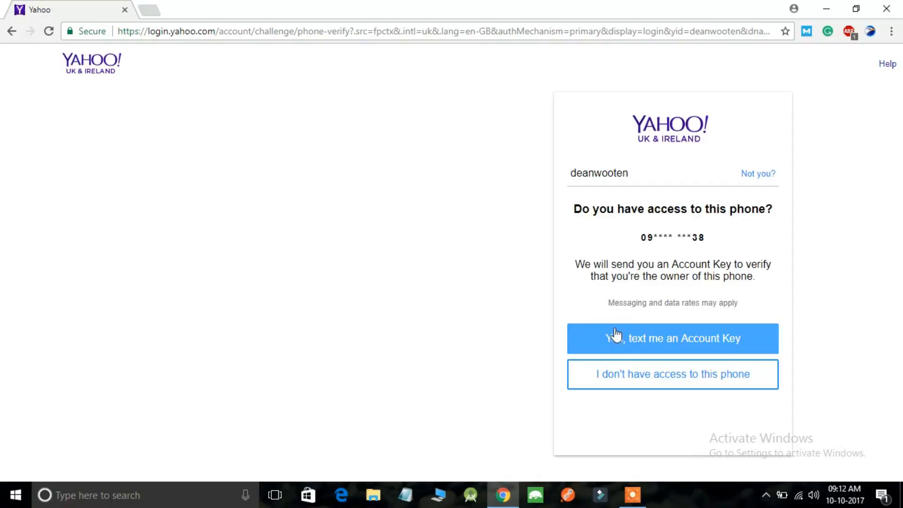
{"action": "mouse_move", "coordinate": [690, 343]}
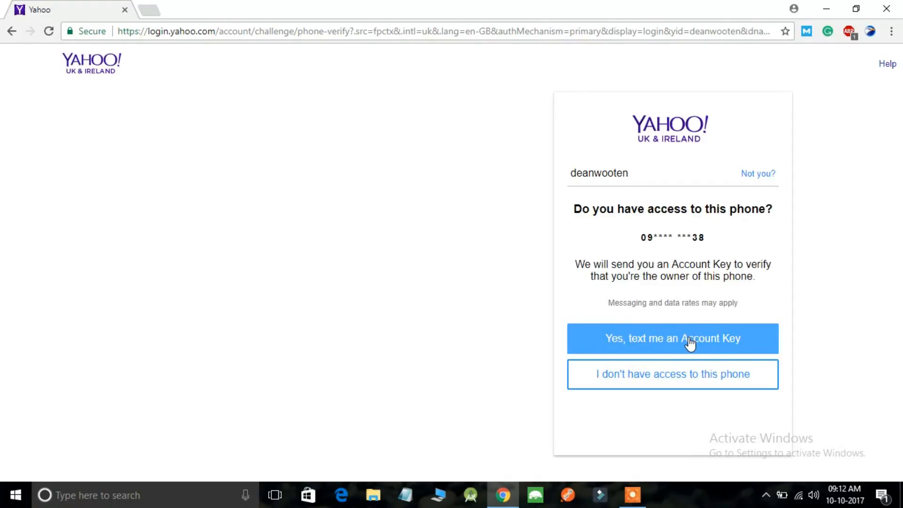
{"action": "left_click", "coordinate": [672, 338]}
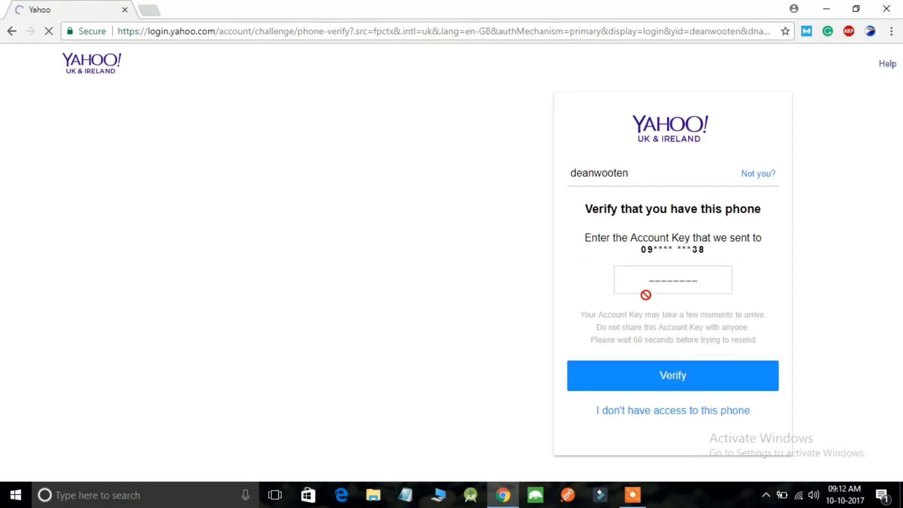
{"action": "left_click", "coordinate": [671, 279]}
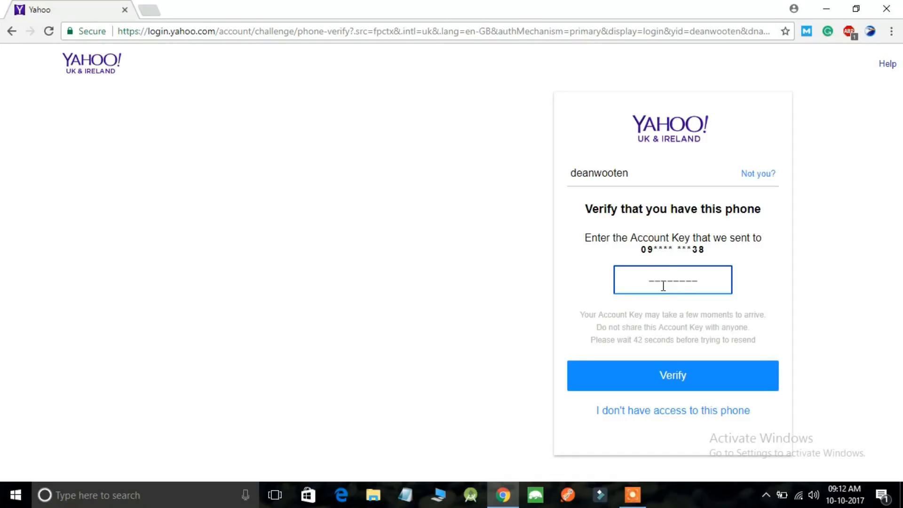
{"action": "type", "text": "MHUZBZWM"}
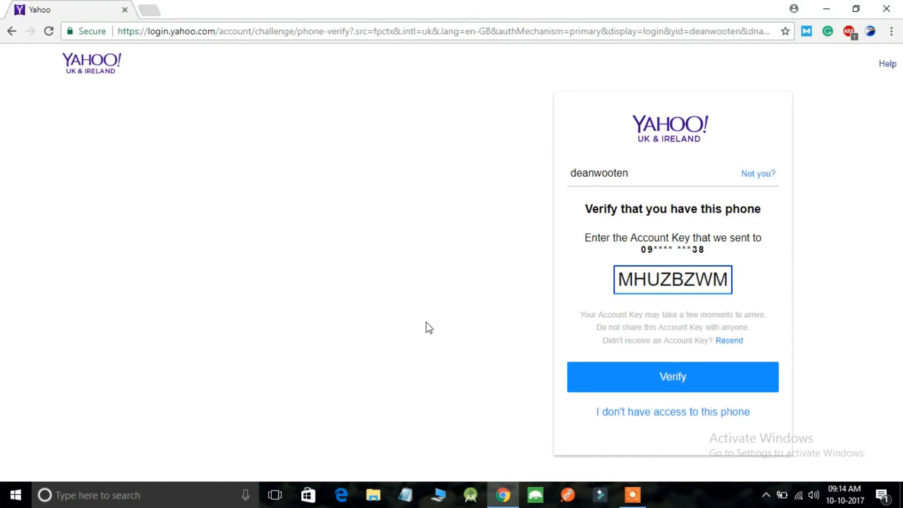
{"action": "mouse_move", "coordinate": [671, 376]}
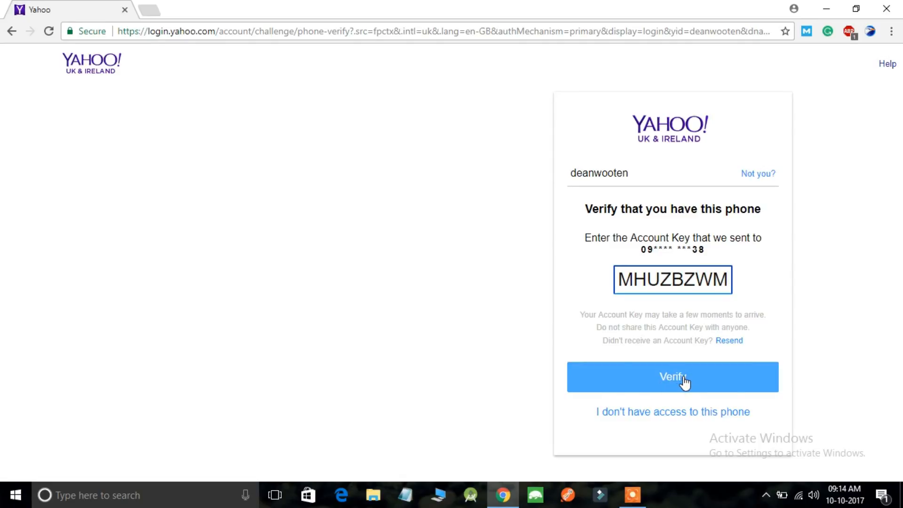
{"action": "left_click", "coordinate": [671, 376]}
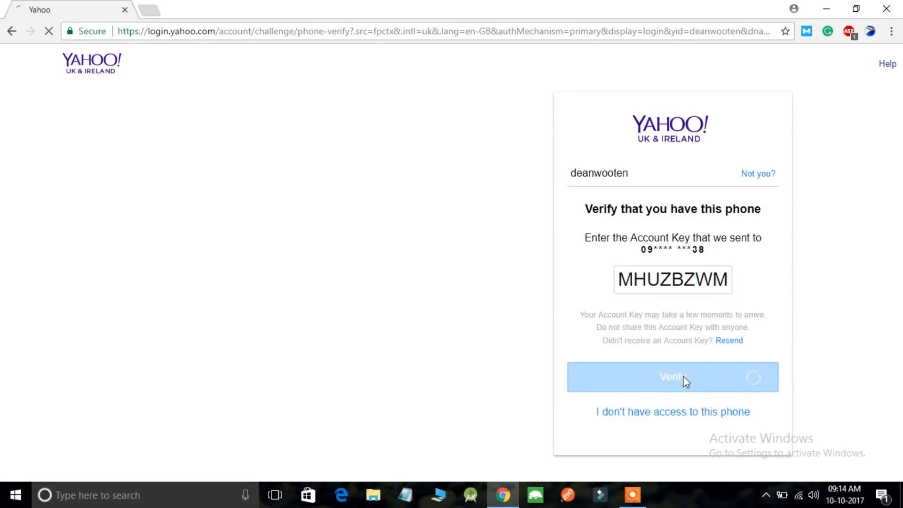
{"action": "left_click", "coordinate": [672, 377]}
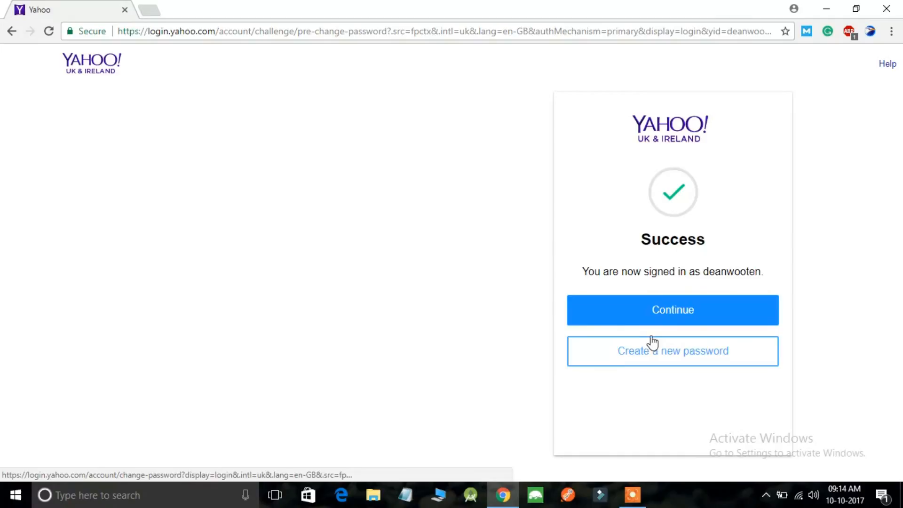
{"action": "mouse_move", "coordinate": [661, 336]}
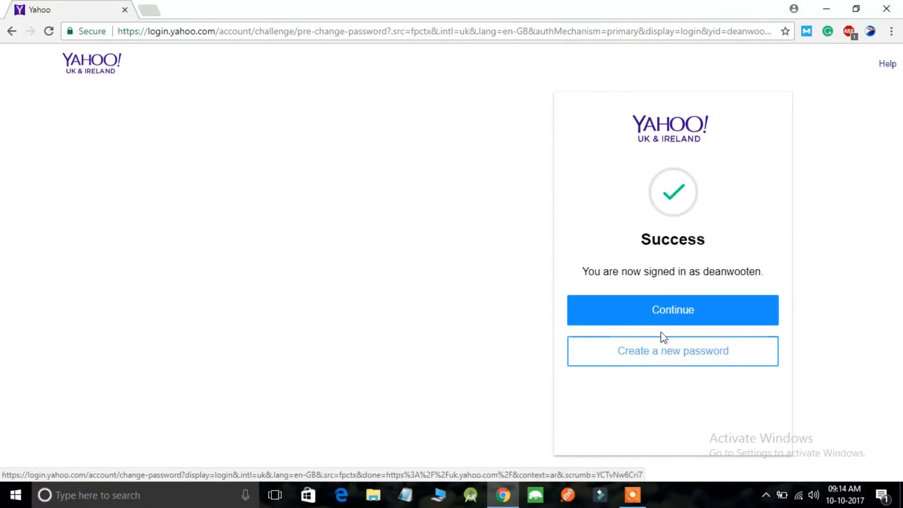
{"action": "mouse_move", "coordinate": [668, 365]}
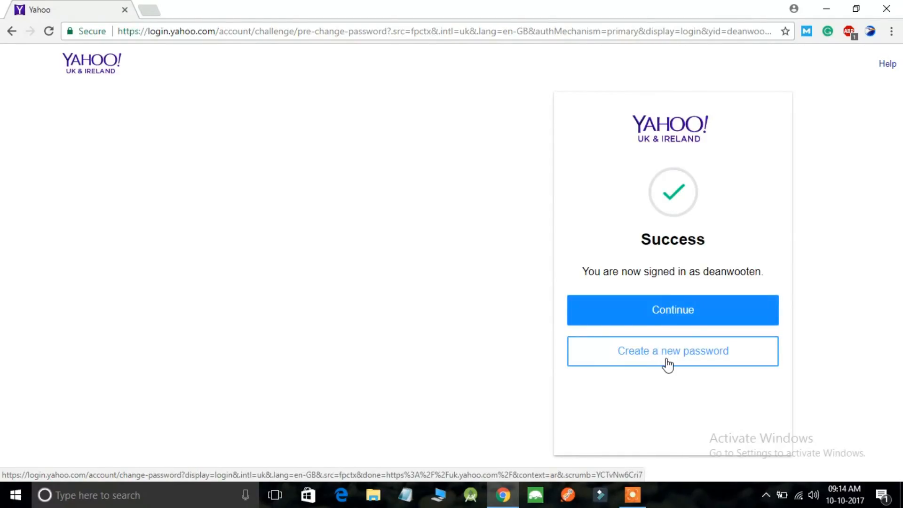
{"action": "mouse_move", "coordinate": [678, 367]}
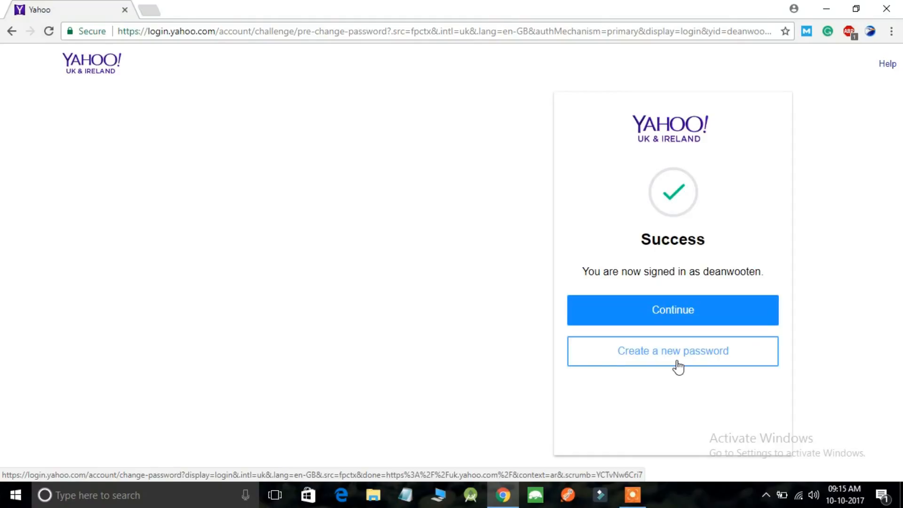
- Choose 'Create a new password' on the Success page
{"action": "left_click", "coordinate": [671, 351]}
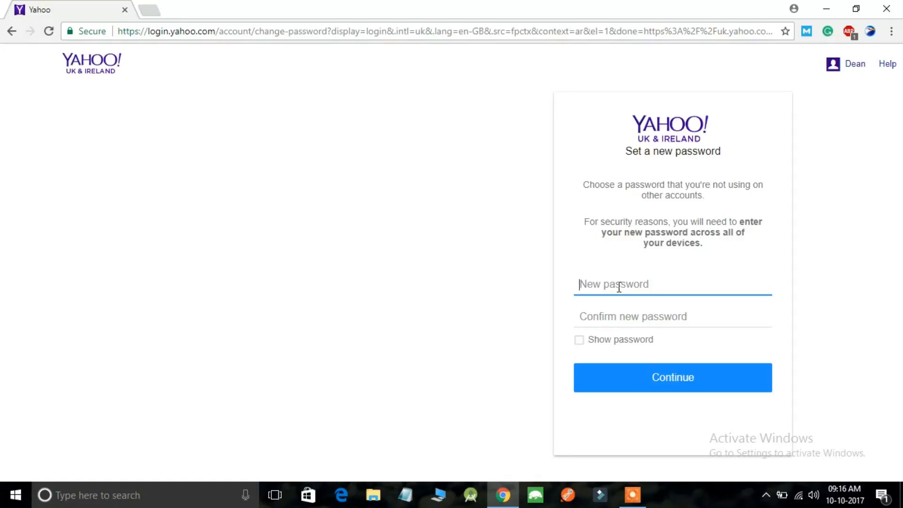
- Enter the new password in both fields and continue to update it
{"action": "type", "text": "a"}
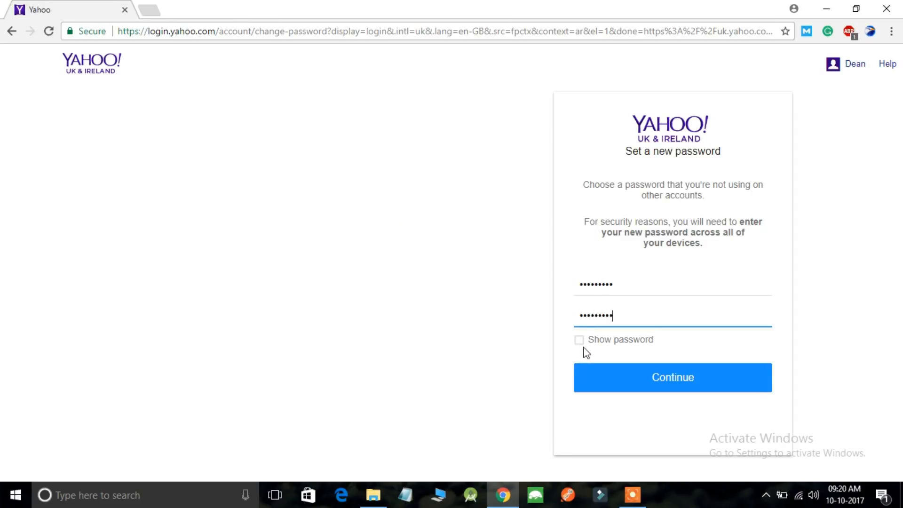
{"action": "mouse_move", "coordinate": [576, 342]}
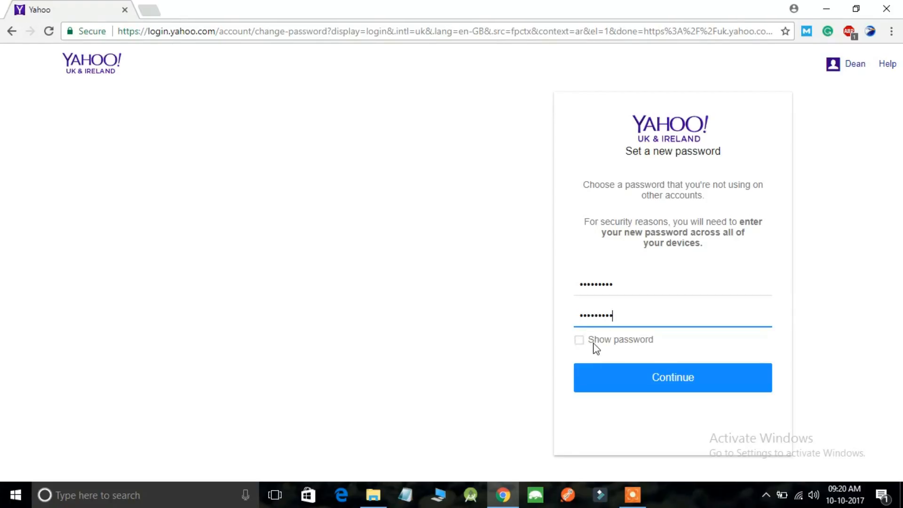
{"action": "mouse_move", "coordinate": [616, 282]}
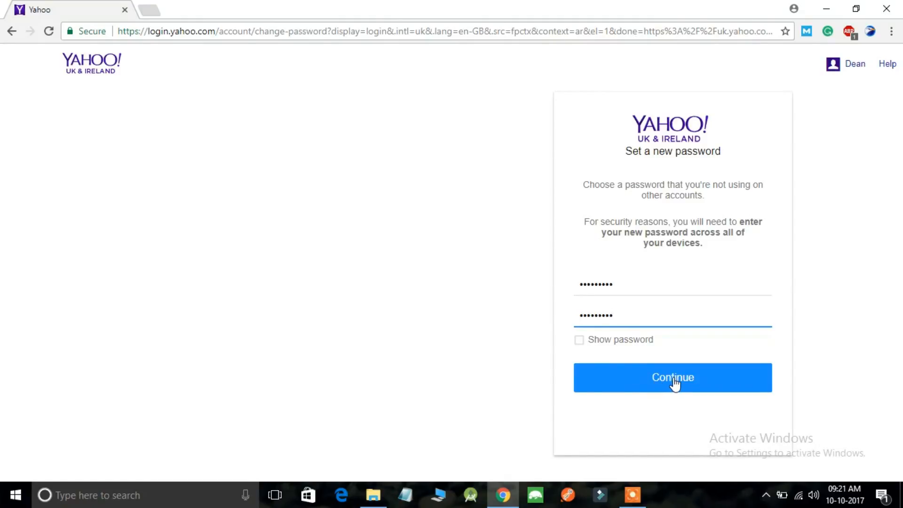
{"action": "left_click", "coordinate": [671, 377]}
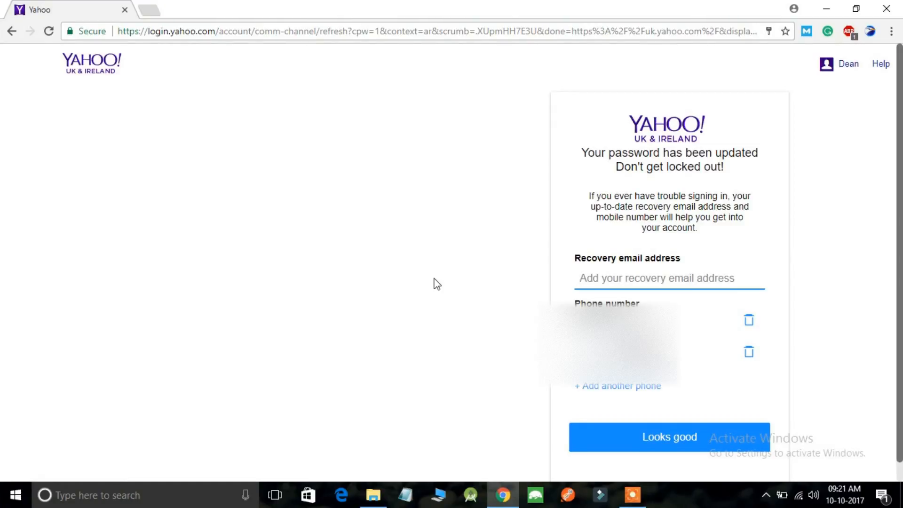
- Confirm the existing recovery contacts with 'Looks good'
{"action": "left_click", "coordinate": [657, 278]}
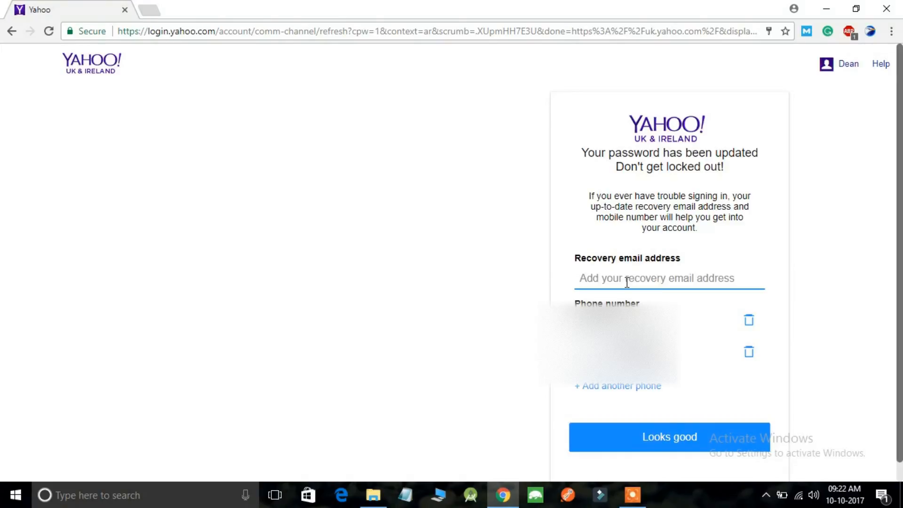
{"action": "mouse_move", "coordinate": [666, 444]}
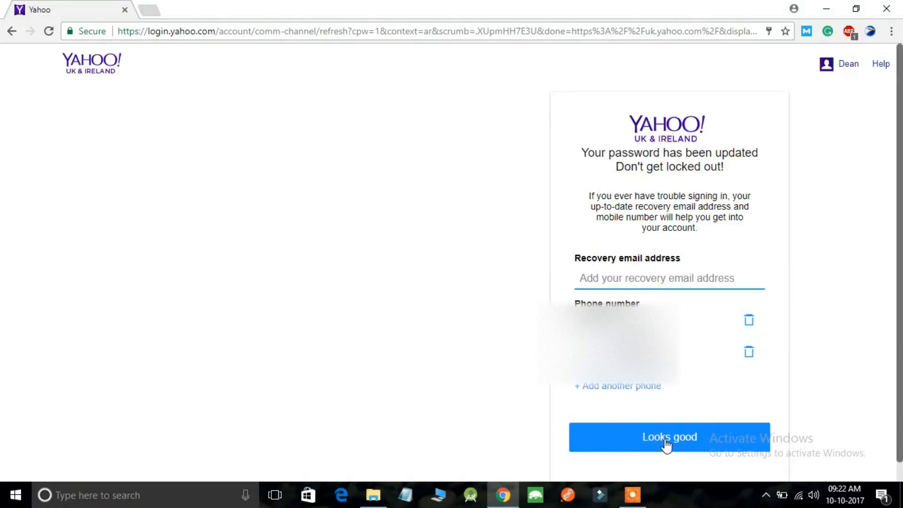
{"action": "left_click", "coordinate": [668, 436]}
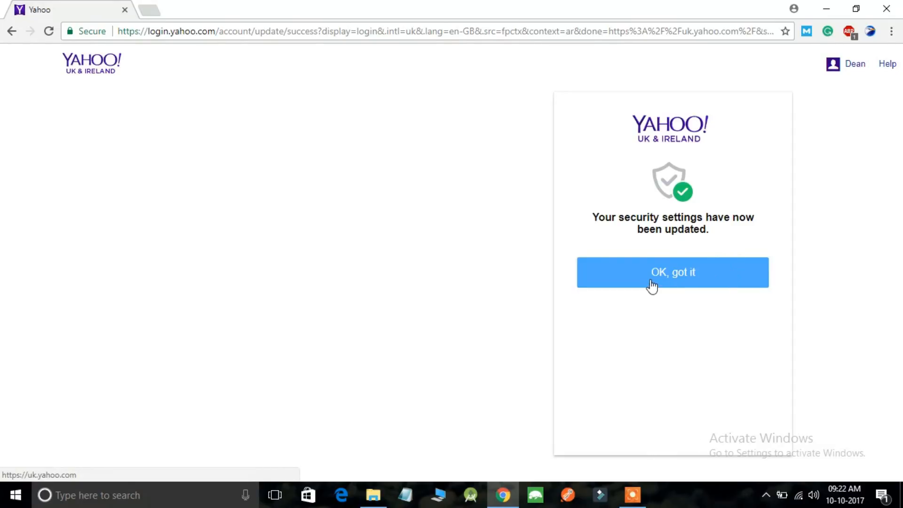
{"action": "mouse_move", "coordinate": [660, 296]}
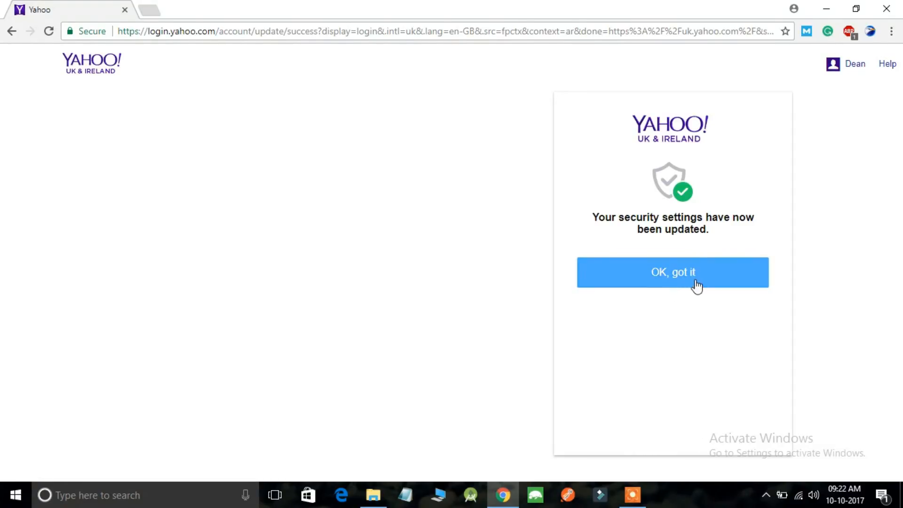
- Acknowledge 'OK, got it' to land on the Yahoo UK homepage signed in
{"action": "left_click", "coordinate": [672, 272]}
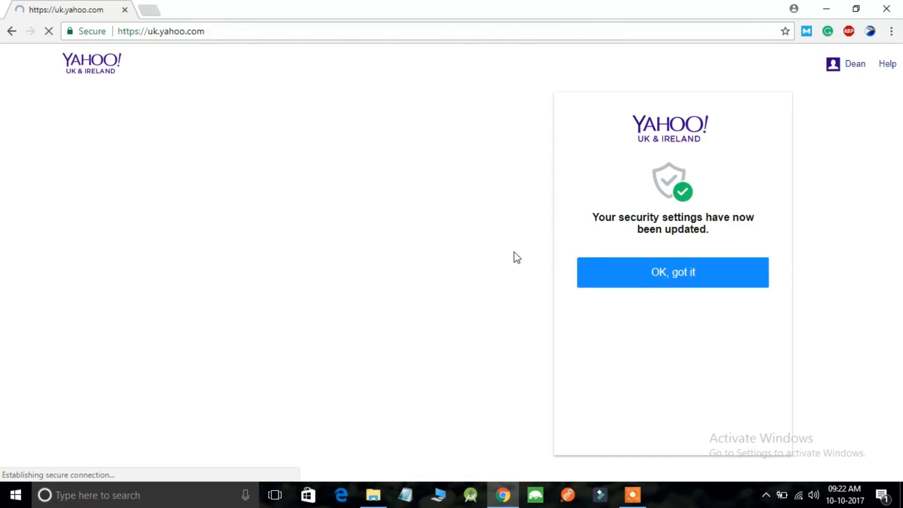
{"action": "left_click", "coordinate": [672, 272]}
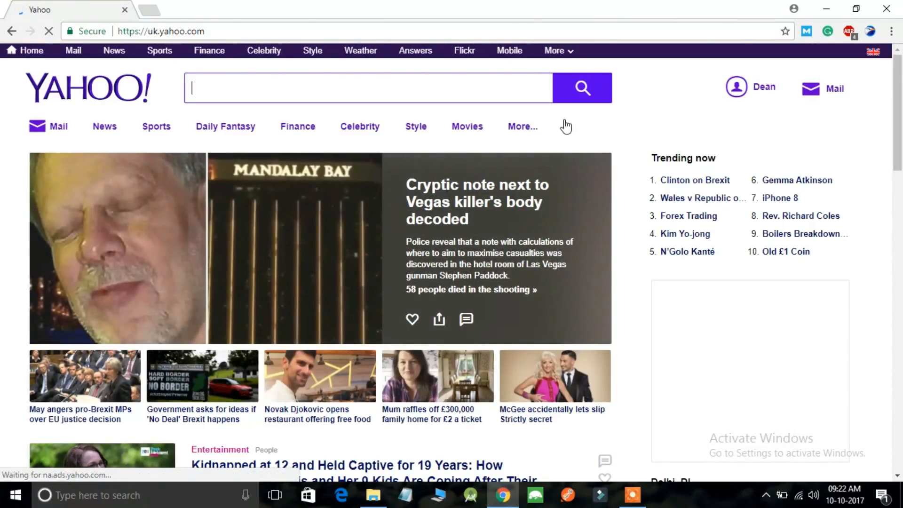